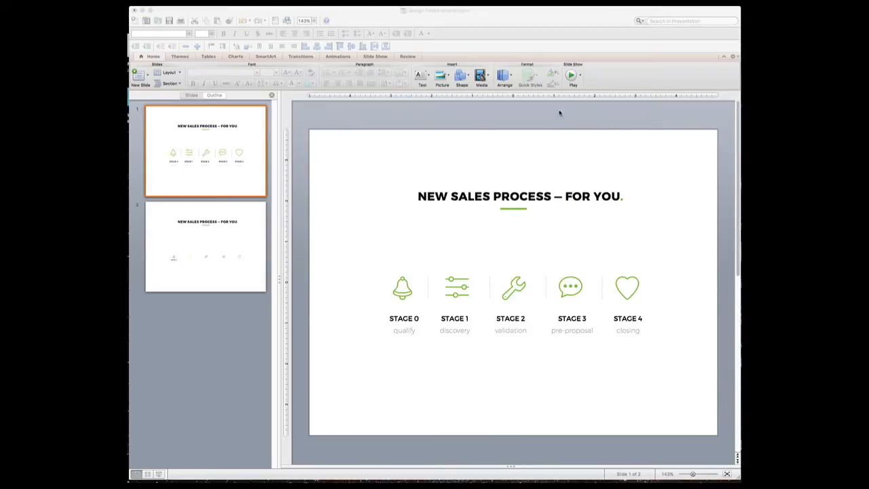
{"action": "mouse_move", "coordinate": [392, 285]}
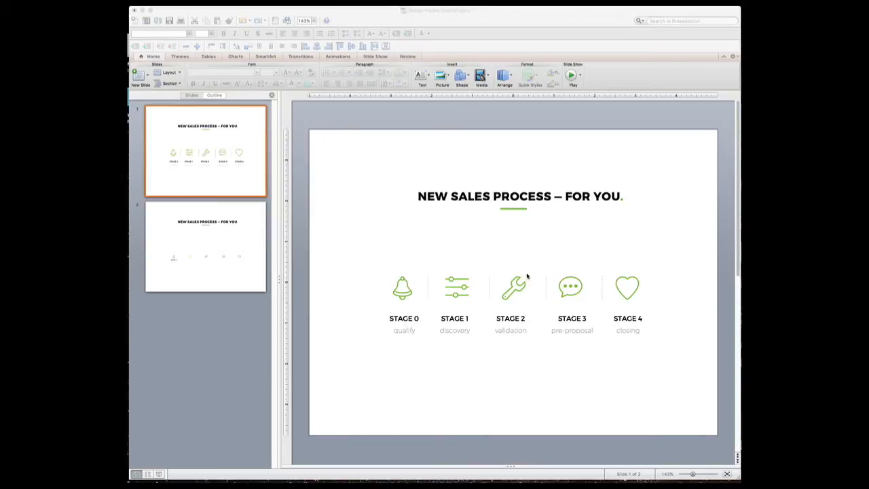
{"action": "mouse_move", "coordinate": [534, 252]}
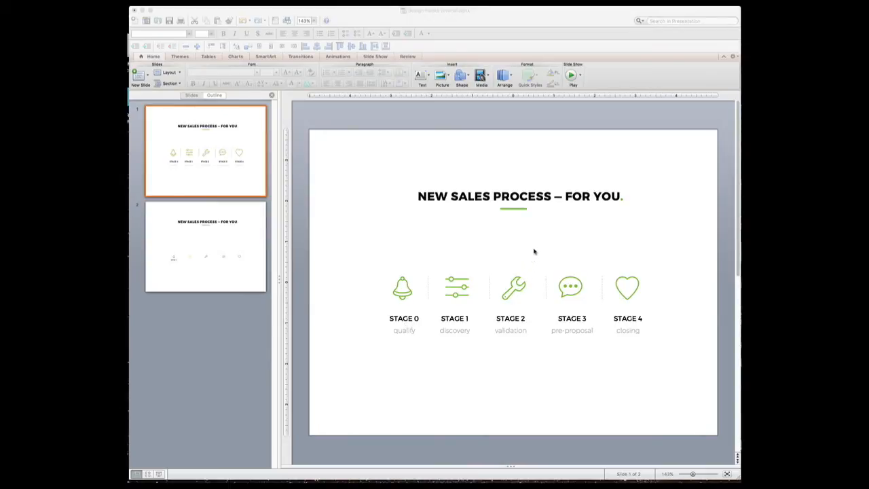
{"action": "mouse_move", "coordinate": [522, 263]}
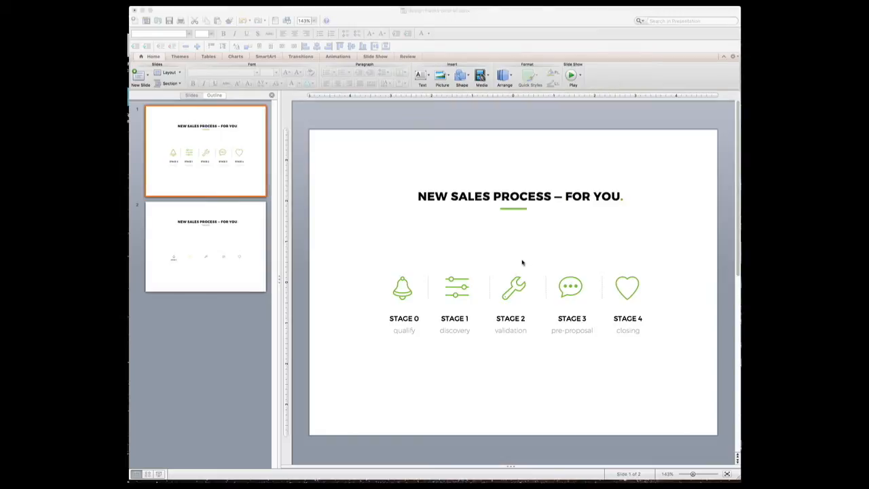
{"action": "mouse_move", "coordinate": [525, 258]}
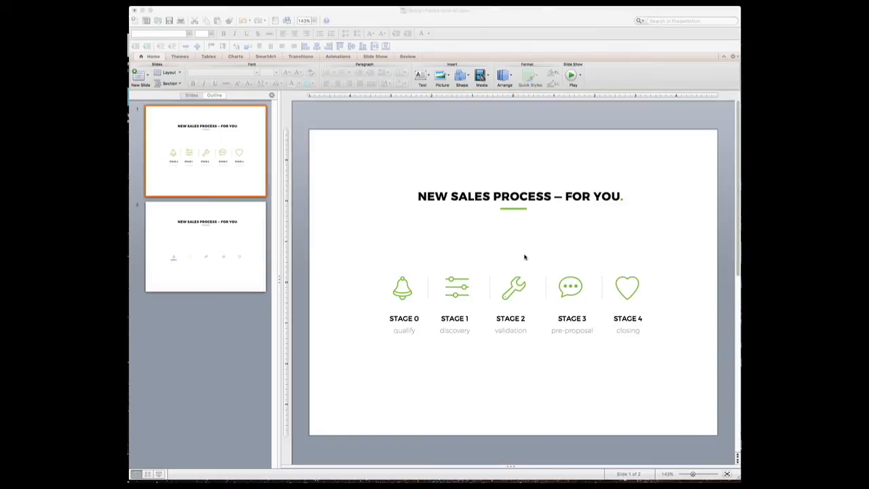
{"action": "mouse_move", "coordinate": [512, 317]}
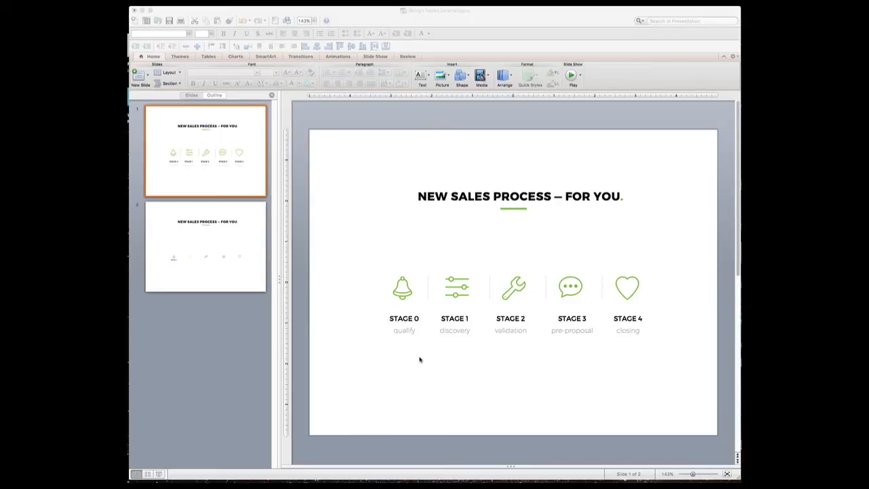
{"action": "mouse_move", "coordinate": [417, 367]}
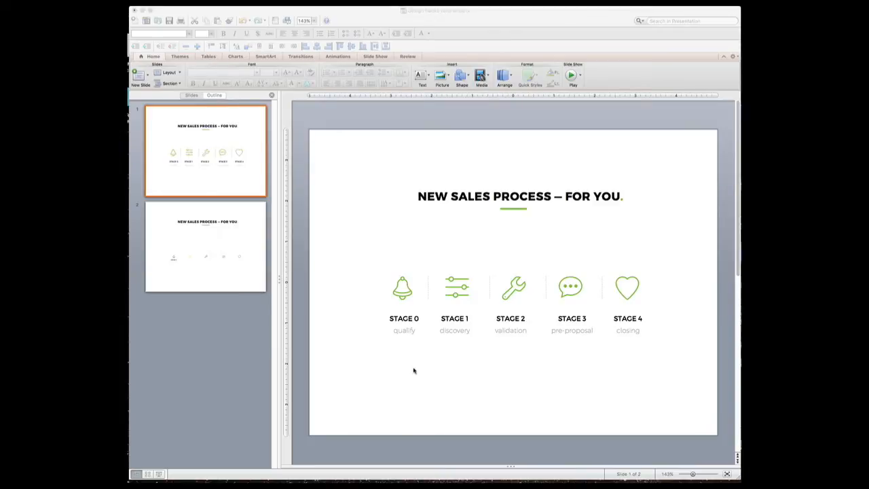
Show slide 2 with its unstyled icon row, comparing briefly against slide 1
{"action": "left_click", "coordinate": [191, 95]}
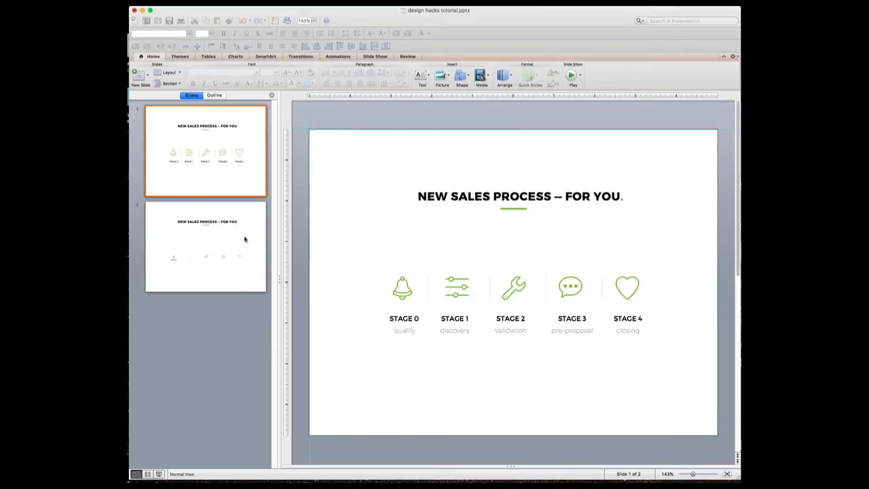
{"action": "left_click", "coordinate": [205, 246]}
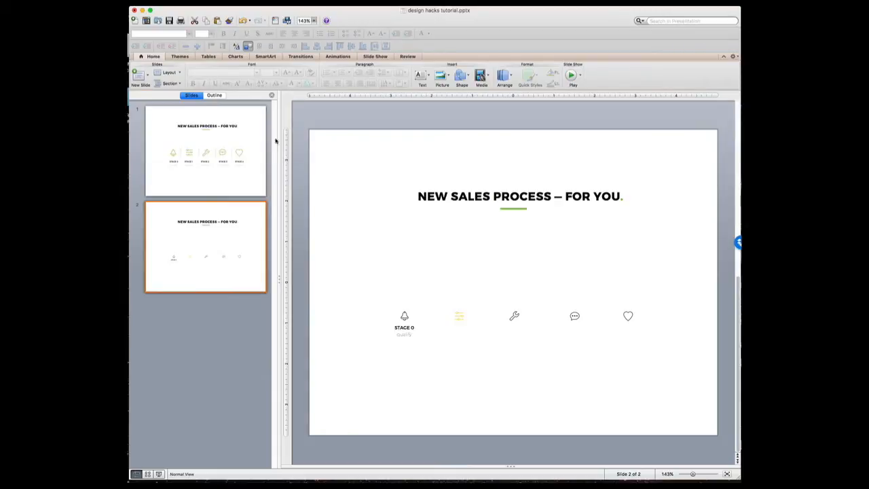
{"action": "mouse_move", "coordinate": [333, 261]}
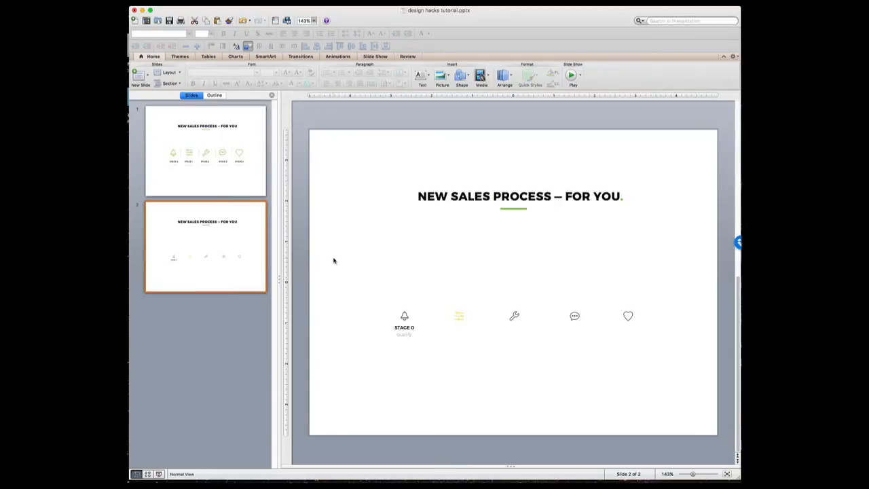
{"action": "mouse_move", "coordinate": [512, 219]}
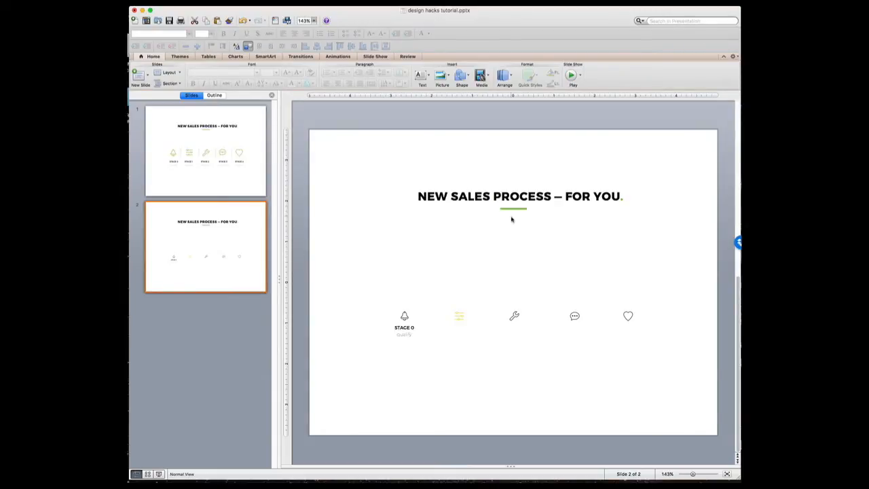
{"action": "mouse_move", "coordinate": [629, 318]}
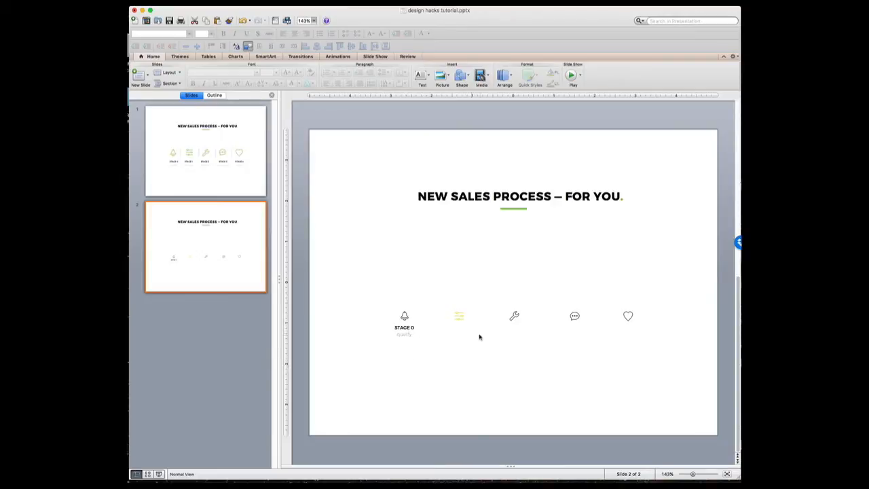
{"action": "mouse_move", "coordinate": [450, 345]}
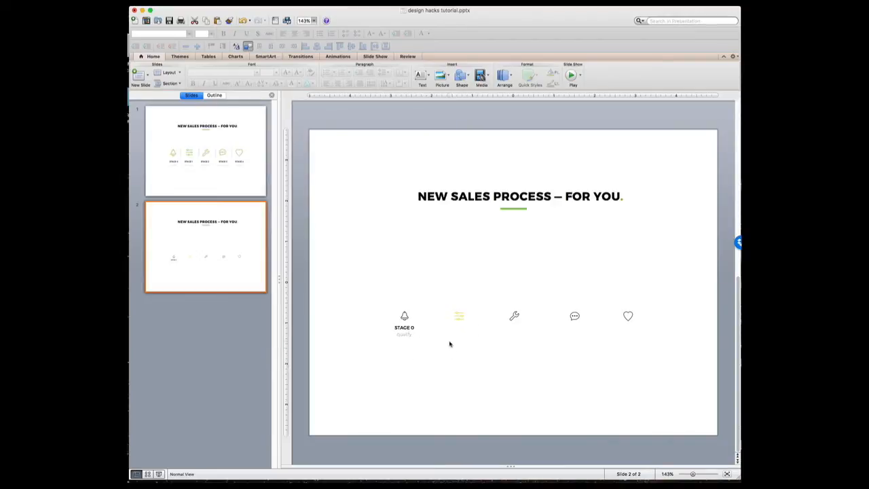
{"action": "mouse_move", "coordinate": [250, 182]}
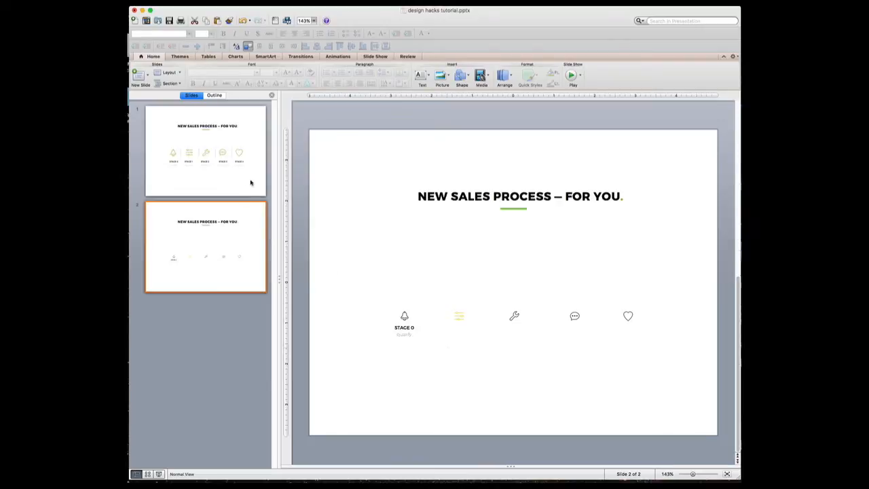
{"action": "left_click", "coordinate": [205, 150]}
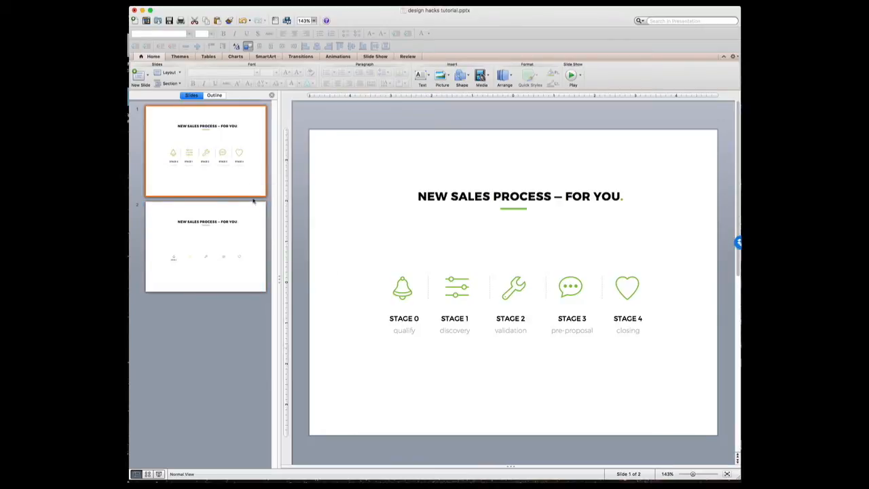
{"action": "left_click", "coordinate": [205, 247]}
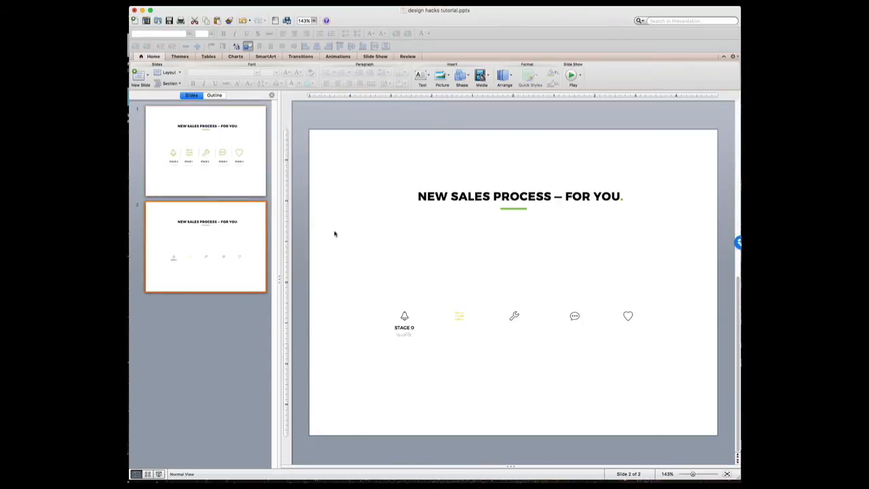
{"action": "mouse_move", "coordinate": [397, 306]}
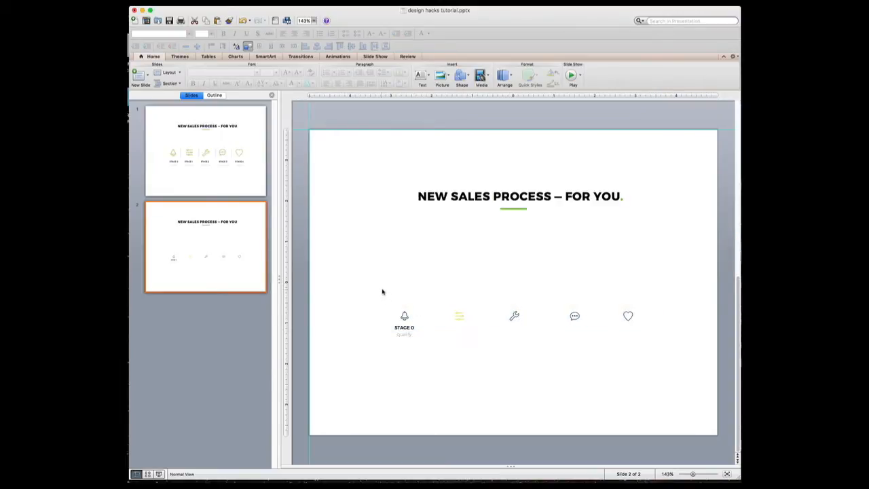
Select all five icons and enlarge them, nudging the row slightly higher
{"action": "left_click_drag", "start_coordinate": [383, 292], "coordinate": [530, 323]}
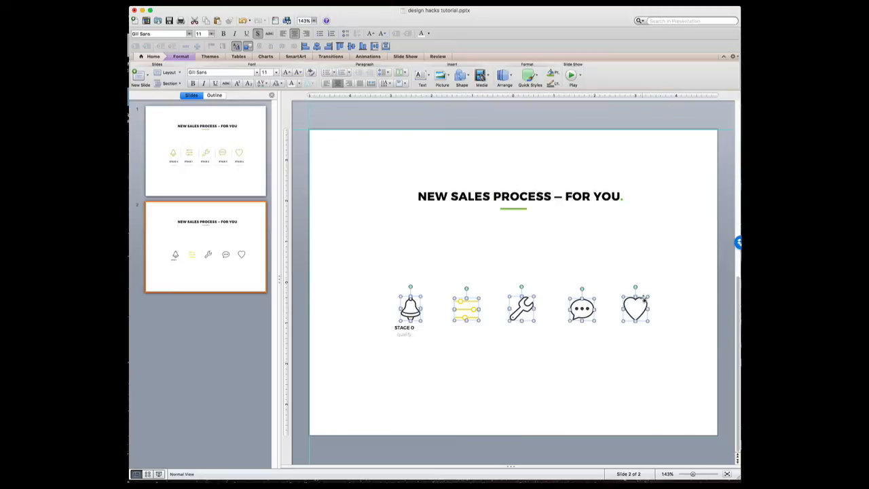
{"action": "mouse_move", "coordinate": [548, 280]}
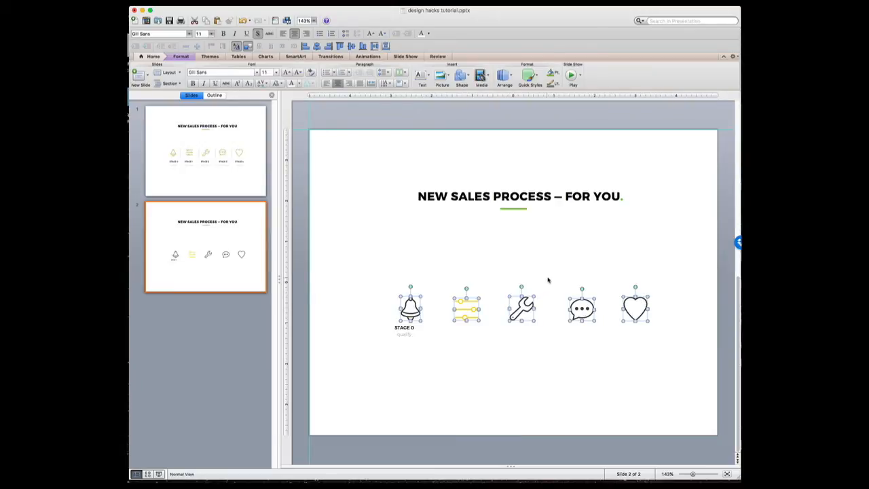
{"action": "mouse_move", "coordinate": [548, 277]}
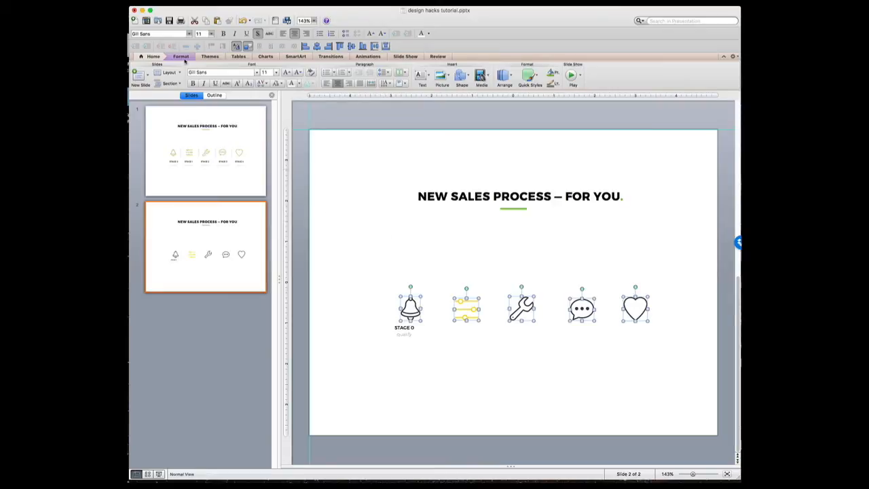
Recolour the five selected icons with a green line colour, then deselect them
{"action": "left_click", "coordinate": [180, 57]}
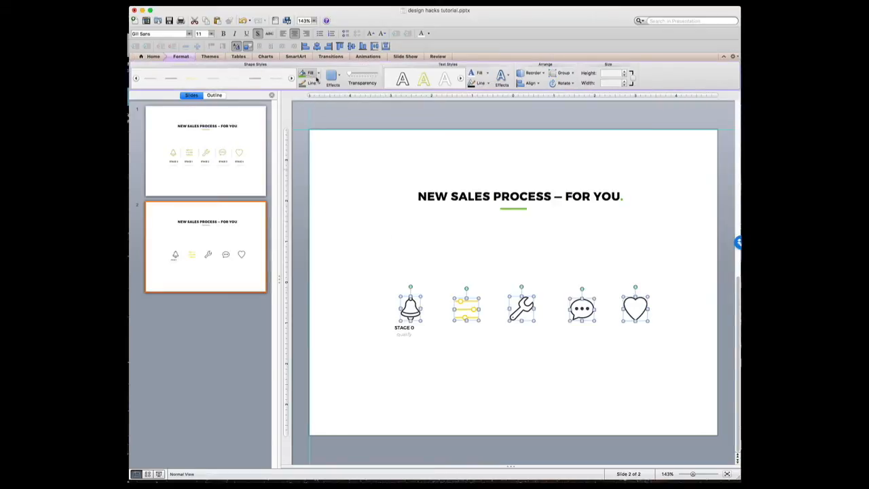
{"action": "left_click", "coordinate": [310, 73]}
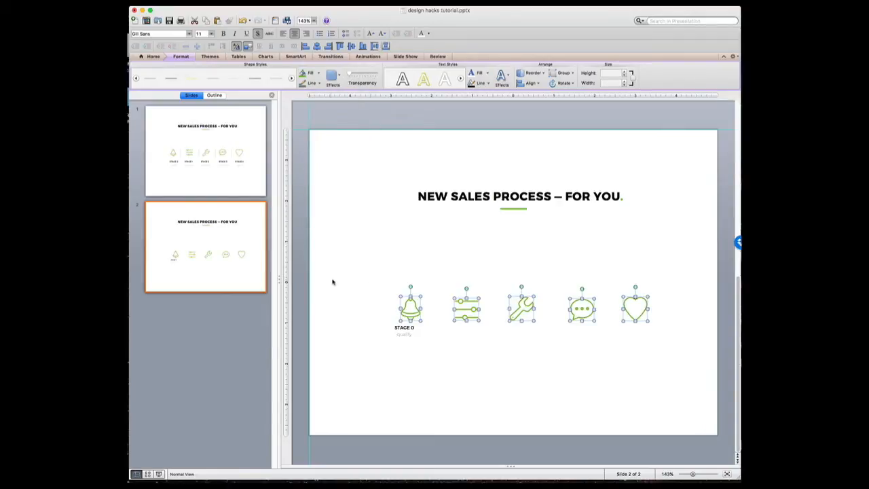
{"action": "left_click", "coordinate": [346, 272]}
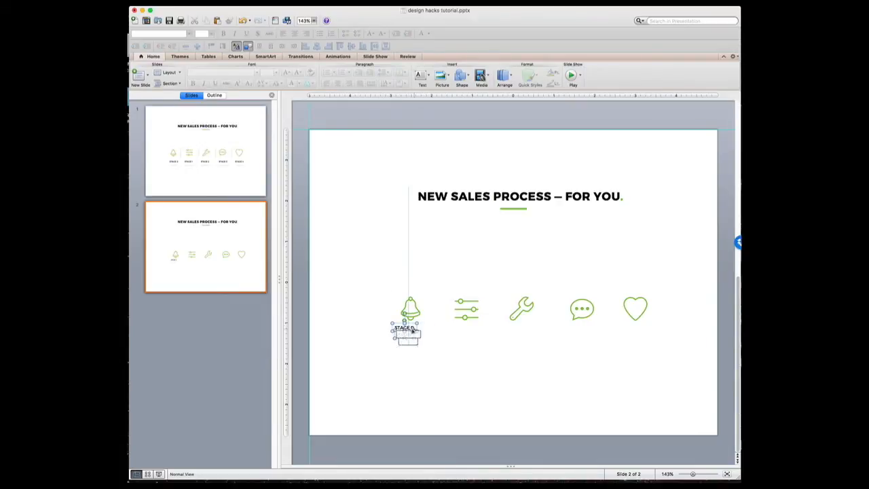
Copy the STAGE 0 label under the next icons as STAGE 1 and STAGE 2, lowering the guide beneath
{"action": "left_click", "coordinate": [408, 334]}
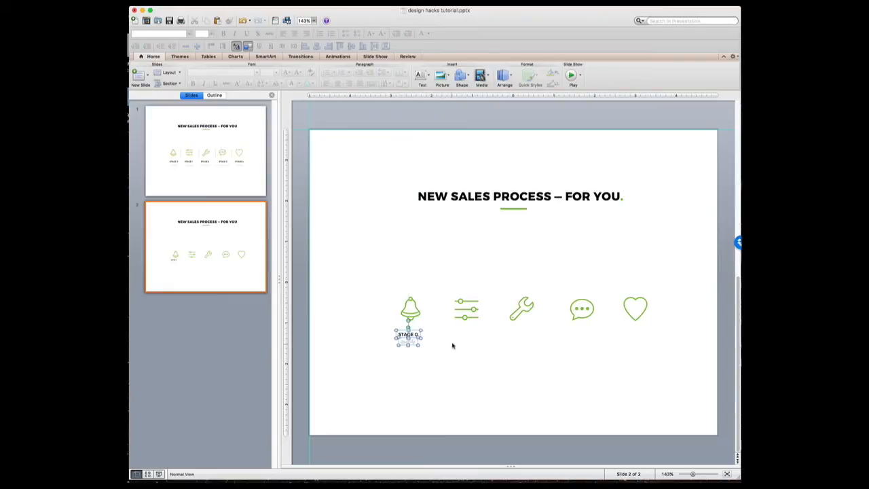
{"action": "left_click_drag", "start_coordinate": [409, 334], "coordinate": [448, 340]}
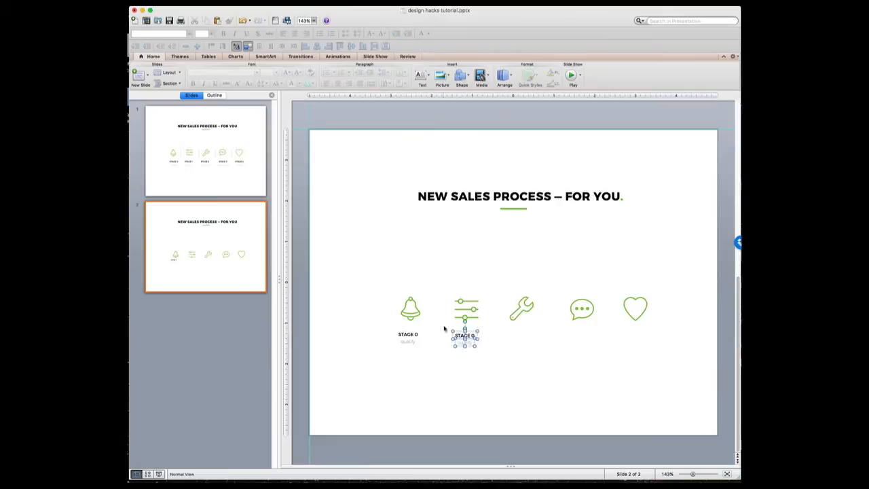
{"action": "mouse_move", "coordinate": [487, 369]}
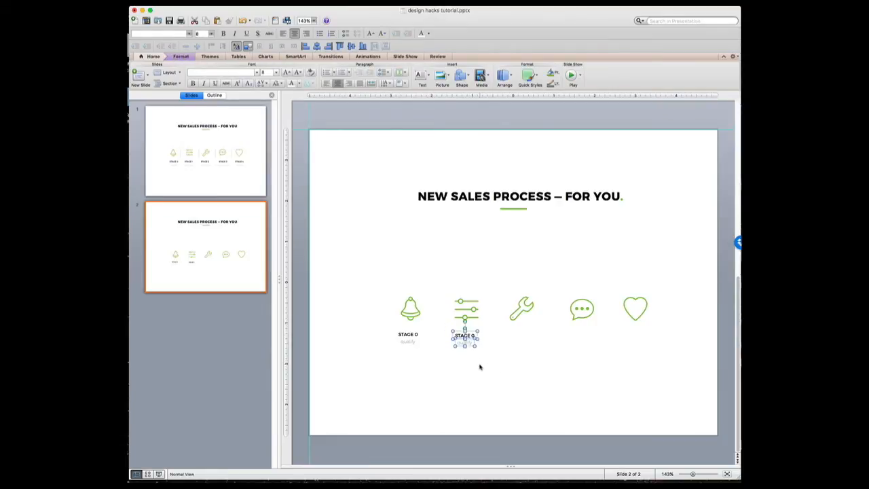
{"action": "left_click_drag", "start_coordinate": [464, 337], "coordinate": [521, 337]}
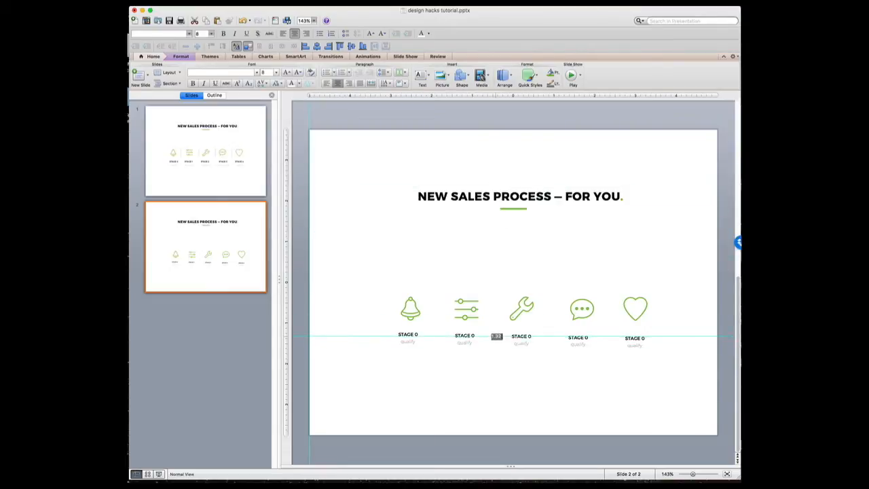
{"action": "left_click_drag", "start_coordinate": [496, 336], "coordinate": [497, 362]}
{"action": "type", "text": "2"}
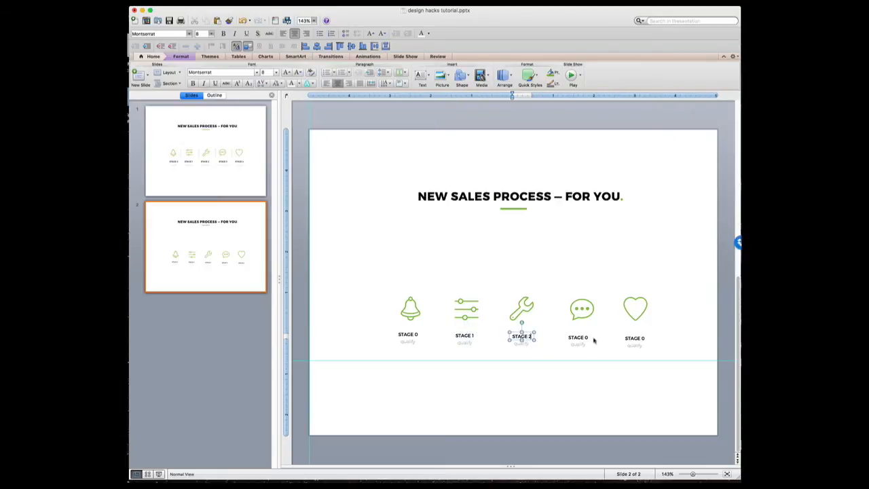
Renumber the last labels STAGE 3 and STAGE 4 and set descriptors discovery, validation, Pre-proposal
{"action": "left_click", "coordinate": [578, 338]}
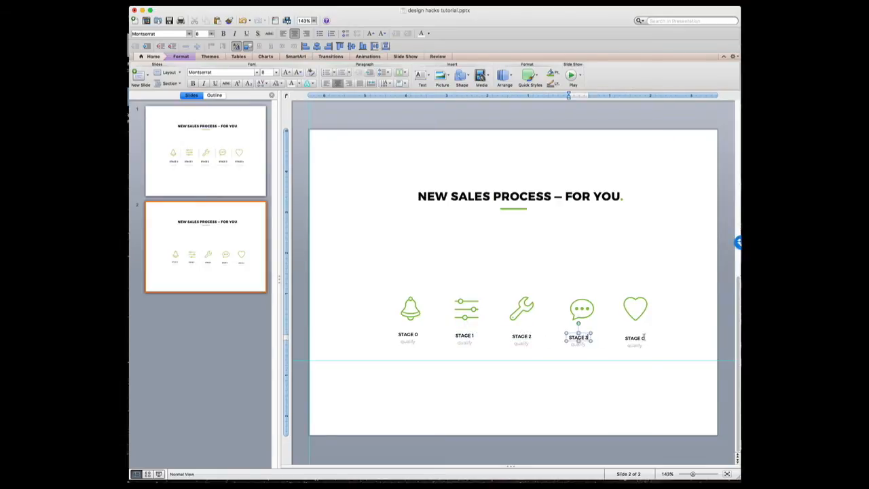
{"action": "left_click", "coordinate": [635, 338]}
{"action": "type", "text": "4"}
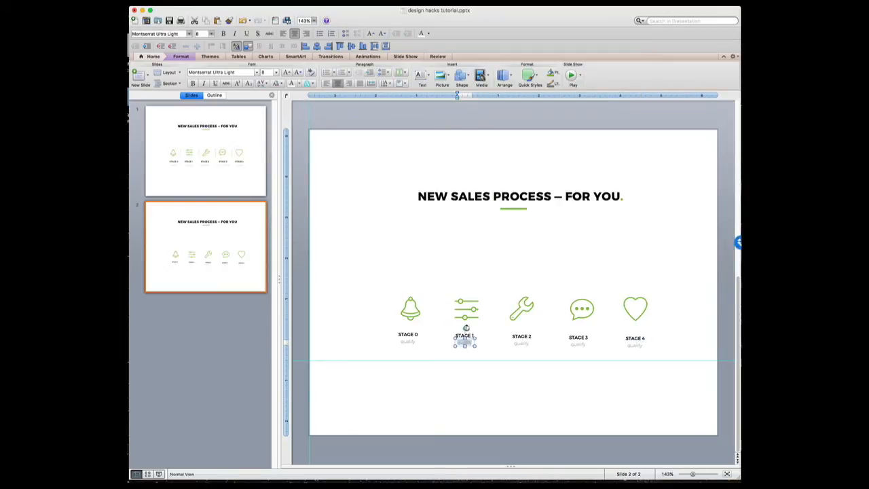
{"action": "mouse_move", "coordinate": [523, 319]}
{"action": "type", "text": "discovery"}
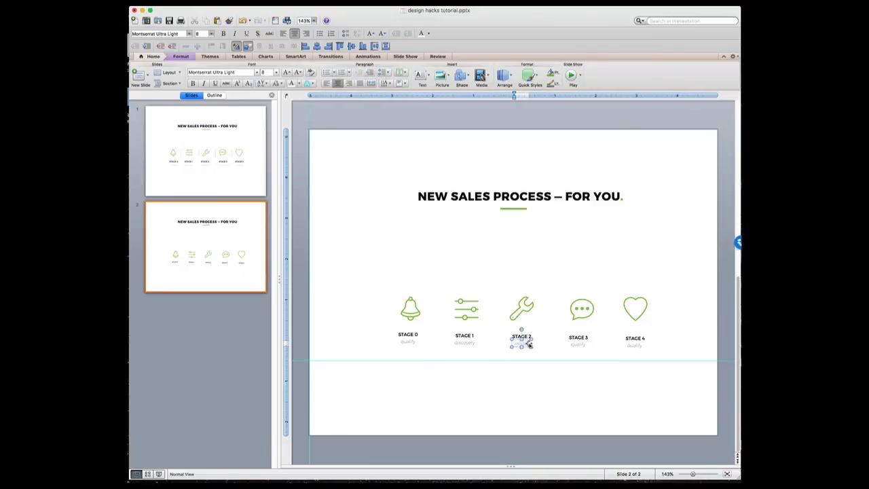
{"action": "left_click", "coordinate": [578, 338]}
{"action": "type", "text": "Pre-proposal"}
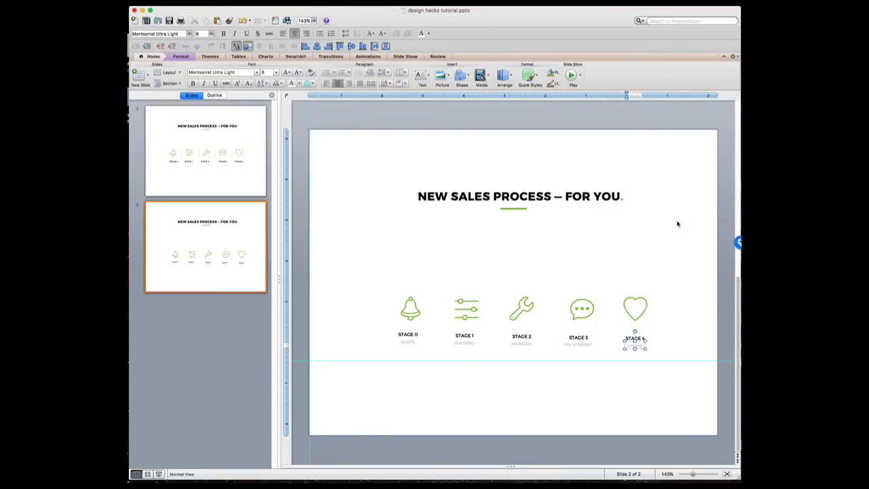
Make the STAGE 4 descriptor read closing and raise the five icons onto the centre guide
{"action": "left_click", "coordinate": [403, 264]}
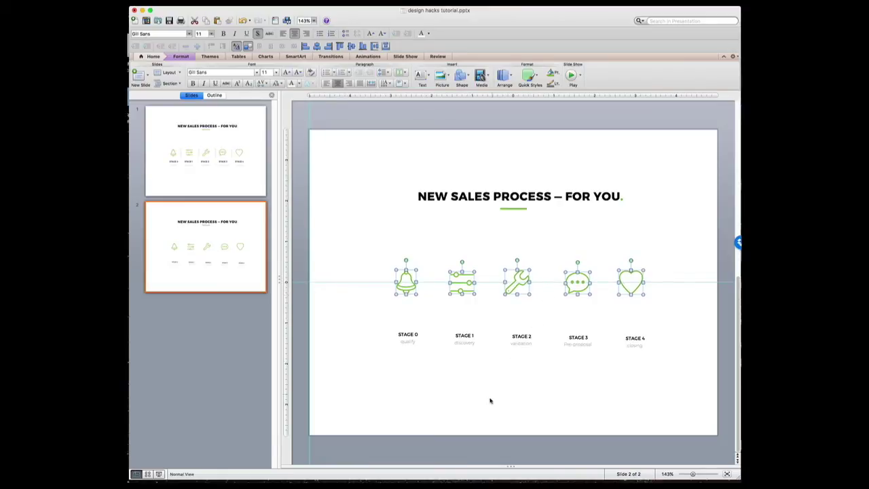
{"action": "left_click", "coordinate": [361, 323]}
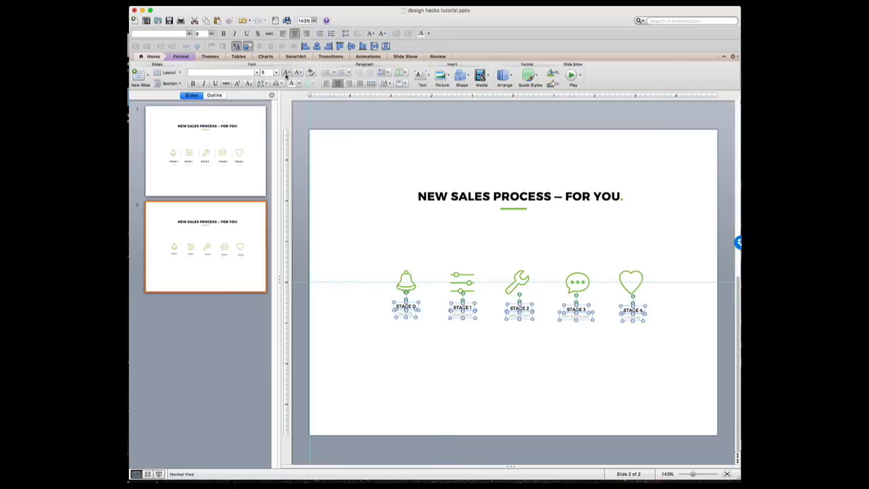
{"action": "mouse_move", "coordinate": [297, 73]}
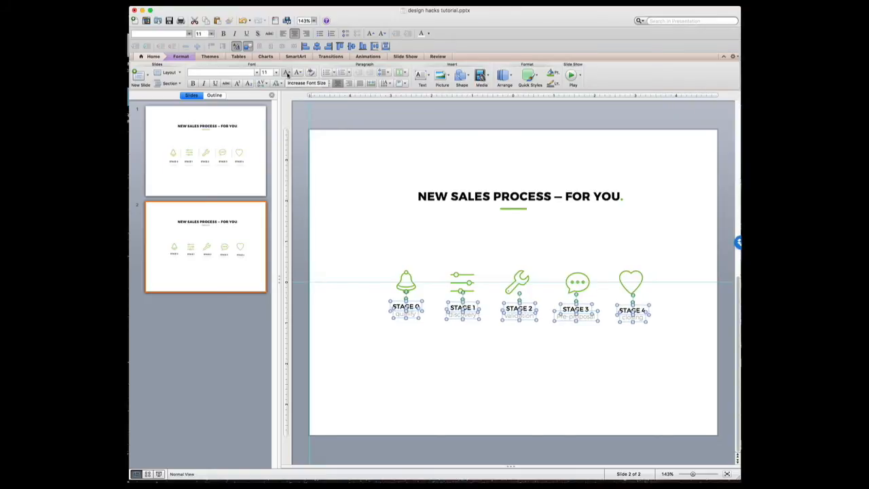
Move labels and descriptors up under the icons and enlarge their font to 12 pt
{"action": "left_click", "coordinate": [287, 73]}
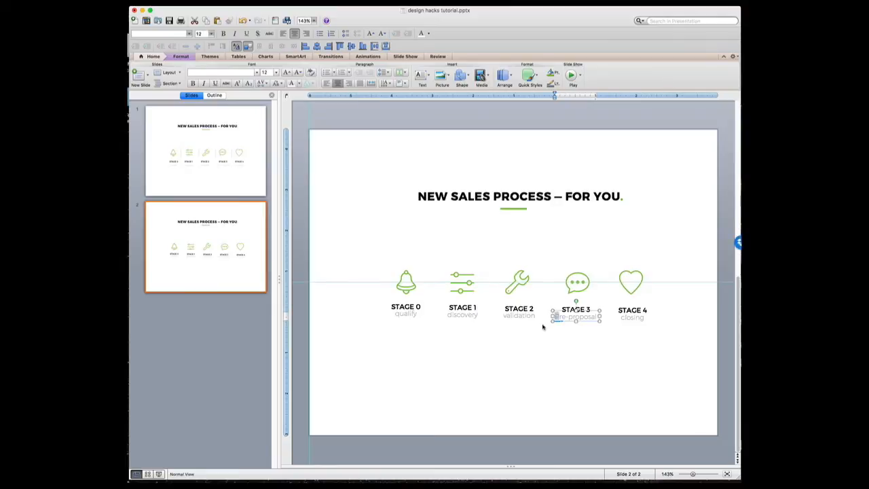
{"action": "left_click", "coordinate": [500, 359]}
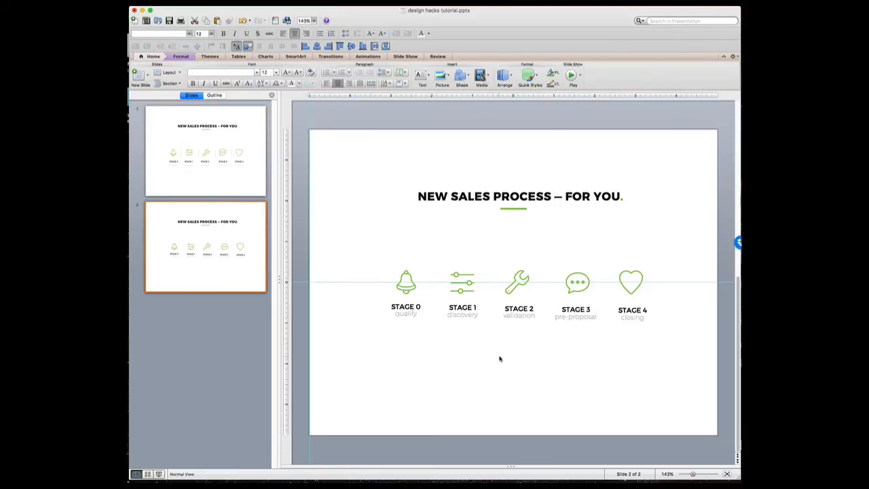
{"action": "mouse_move", "coordinate": [476, 324]}
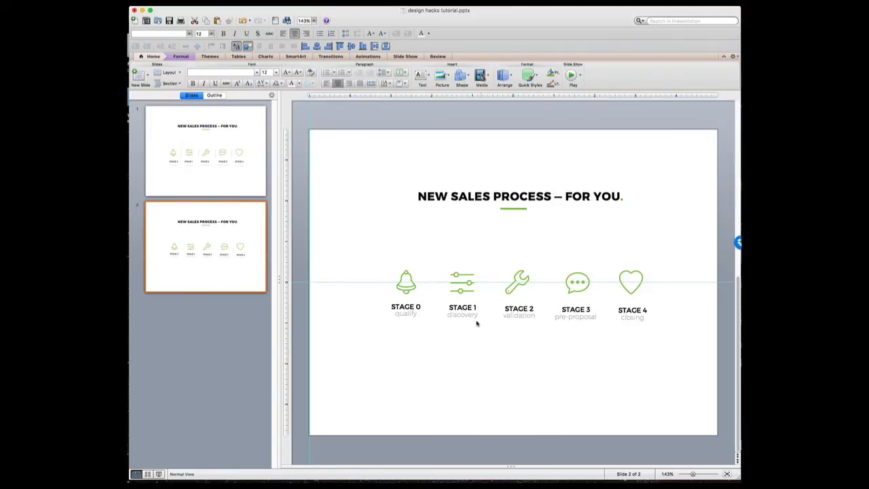
{"action": "left_click", "coordinate": [405, 282]}
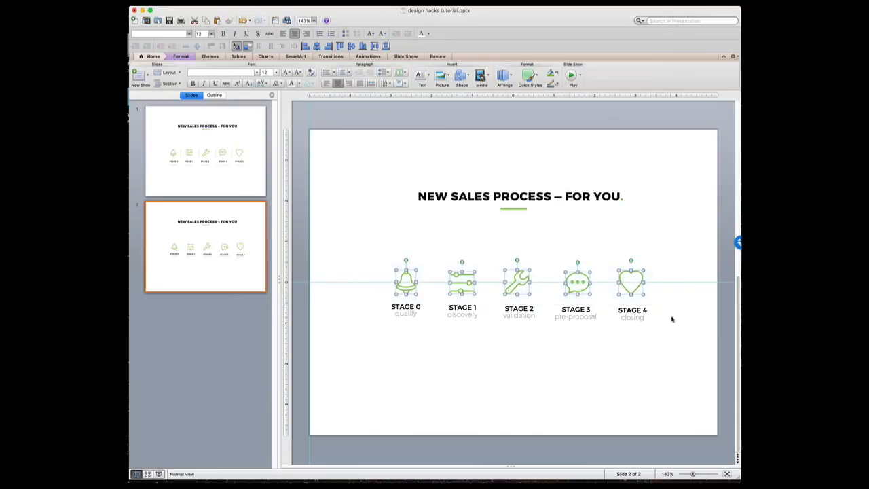
{"action": "mouse_move", "coordinate": [646, 336]}
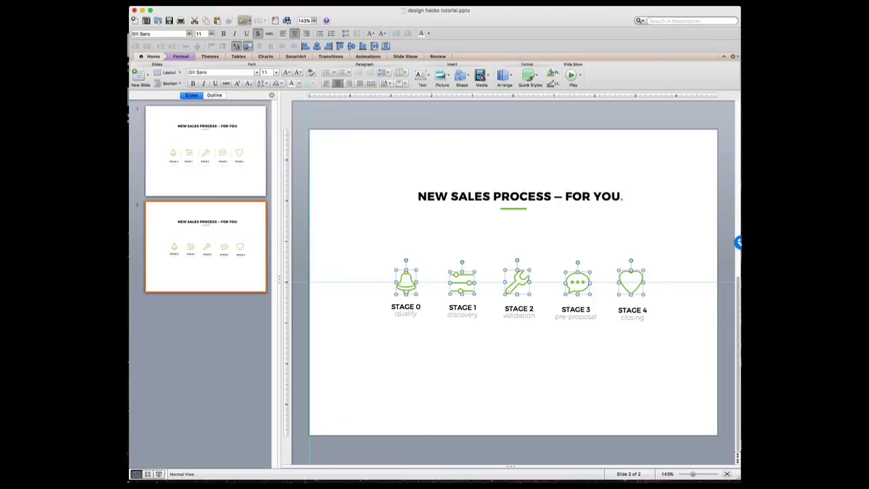
{"action": "left_click", "coordinate": [177, 6]}
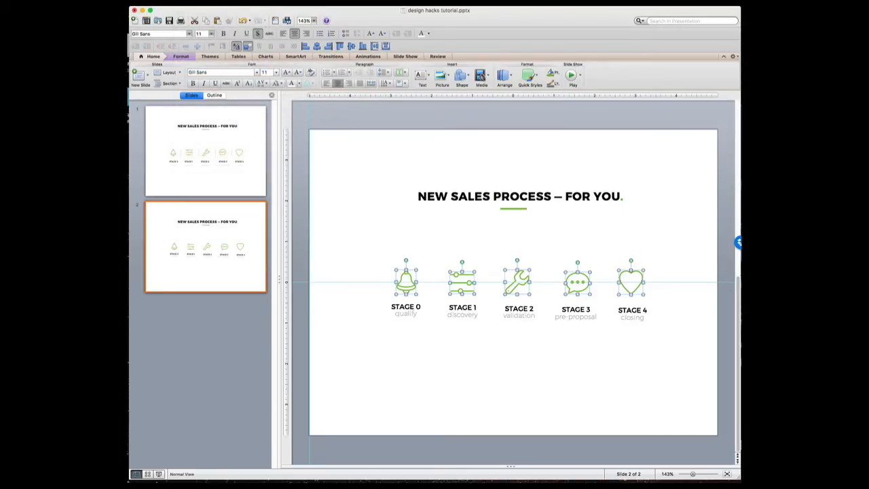
{"action": "left_click", "coordinate": [181, 57]}
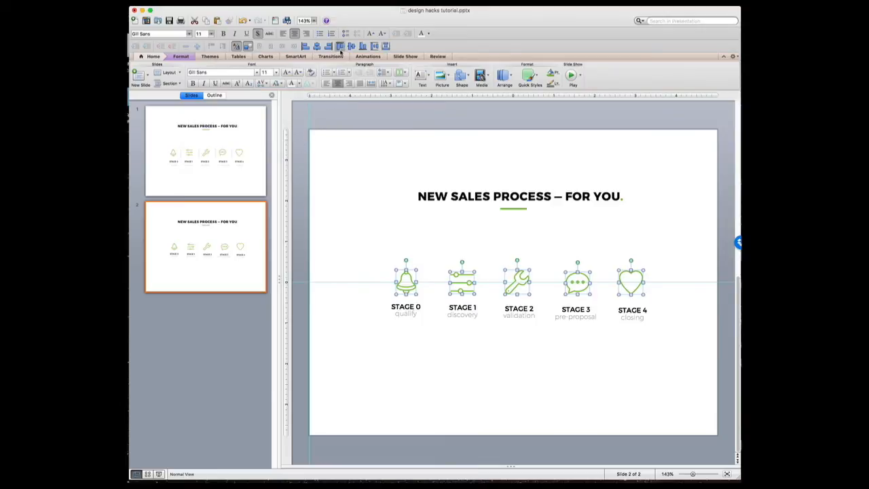
{"action": "mouse_move", "coordinate": [340, 45]}
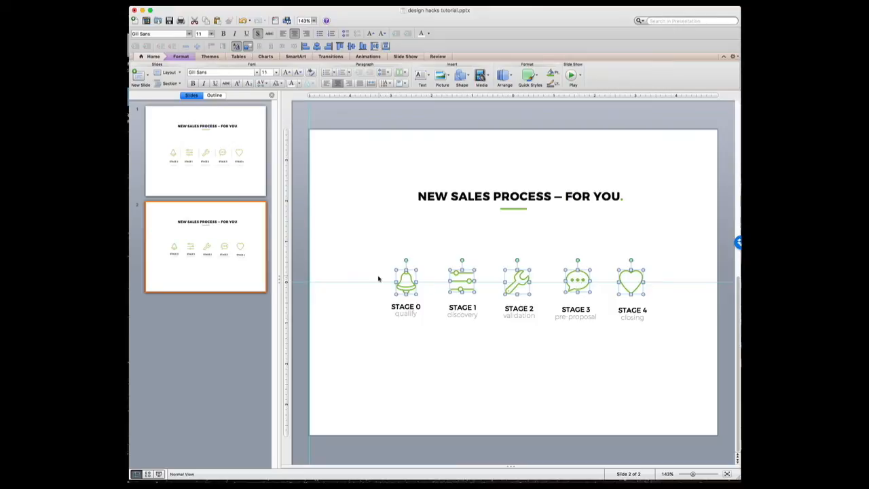
{"action": "left_click", "coordinate": [385, 317]}
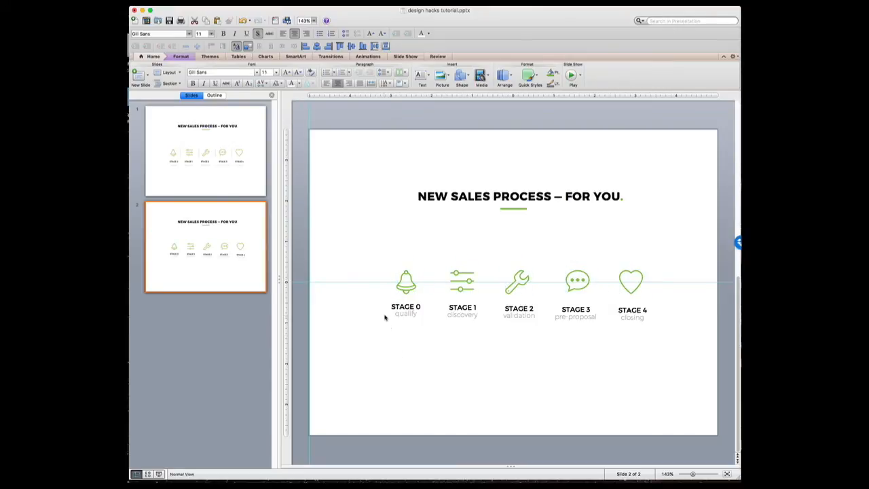
Align the bold STAGE labels on one line and the light descriptors on a line beneath
{"action": "left_click_drag", "start_coordinate": [385, 318], "coordinate": [661, 340]}
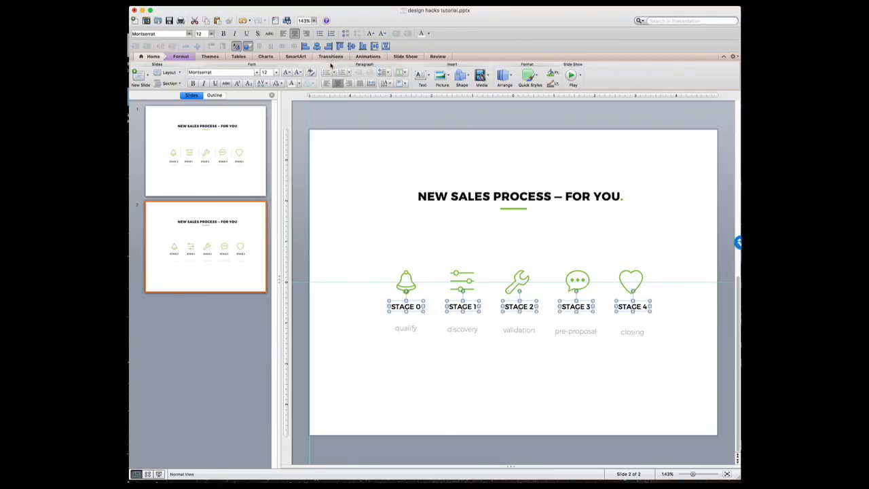
{"action": "left_click_drag", "start_coordinate": [367, 319], "coordinate": [700, 376]}
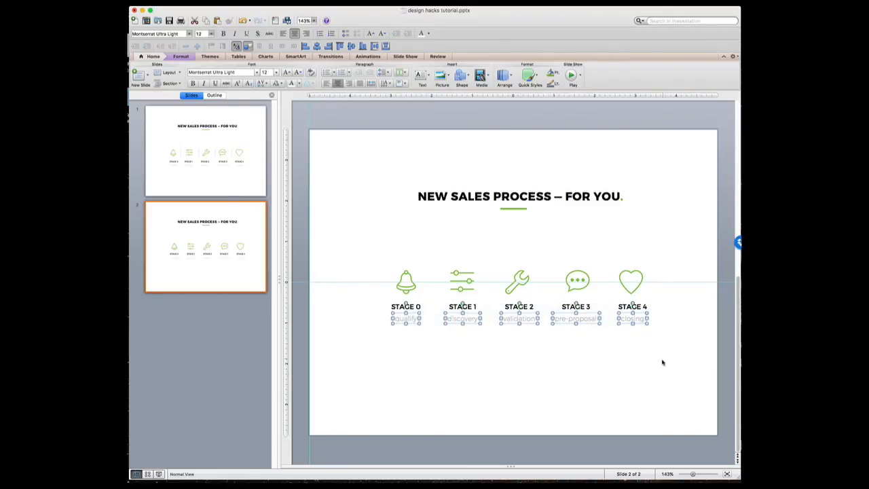
{"action": "left_click", "coordinate": [624, 390]}
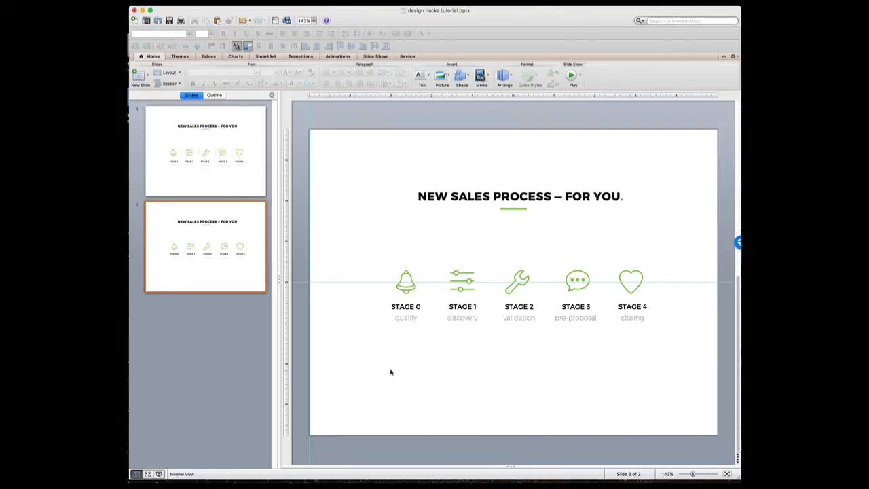
{"action": "mouse_move", "coordinate": [391, 258]}
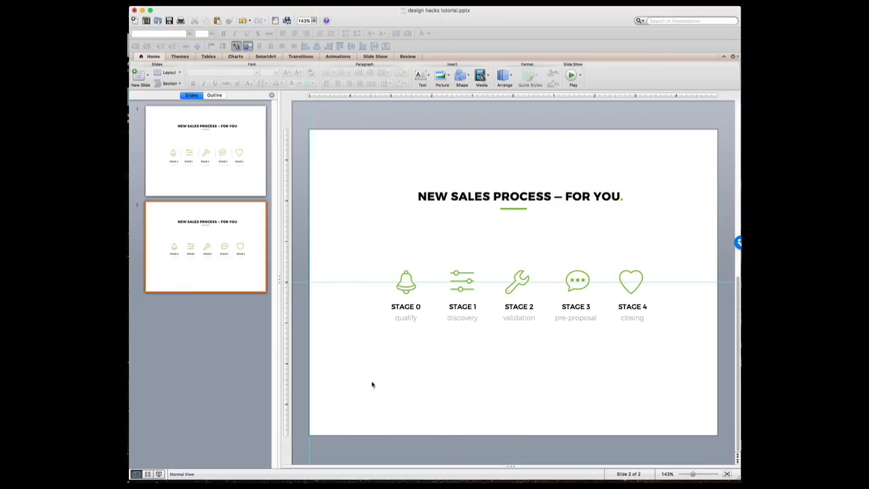
{"action": "left_click", "coordinate": [406, 282]}
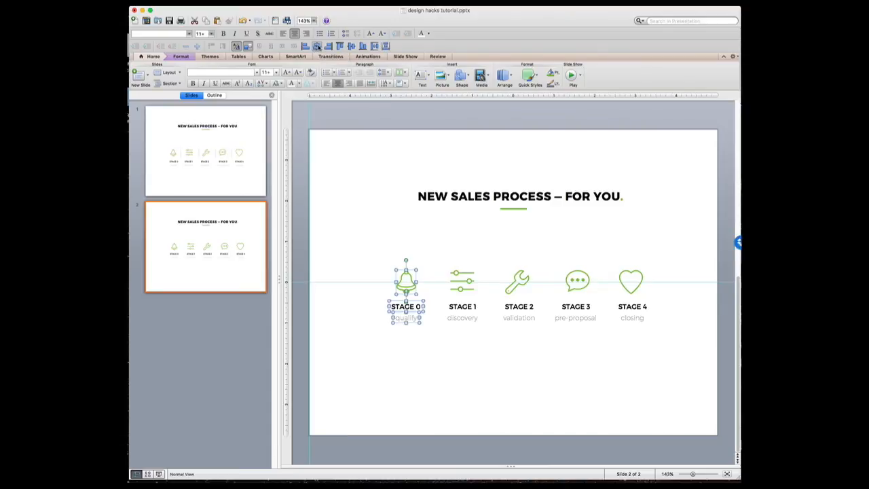
Align Center the second and third icon columns with their labels and descriptors
{"action": "left_click", "coordinate": [462, 280]}
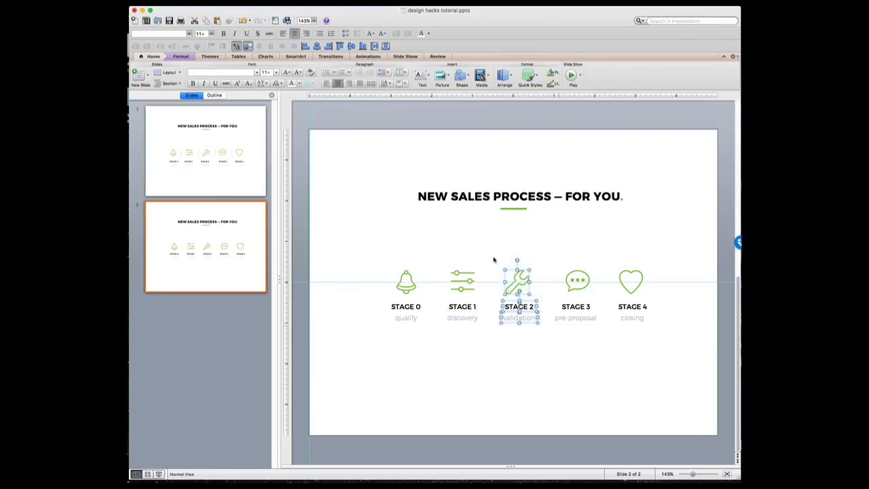
{"action": "left_click", "coordinate": [577, 282]}
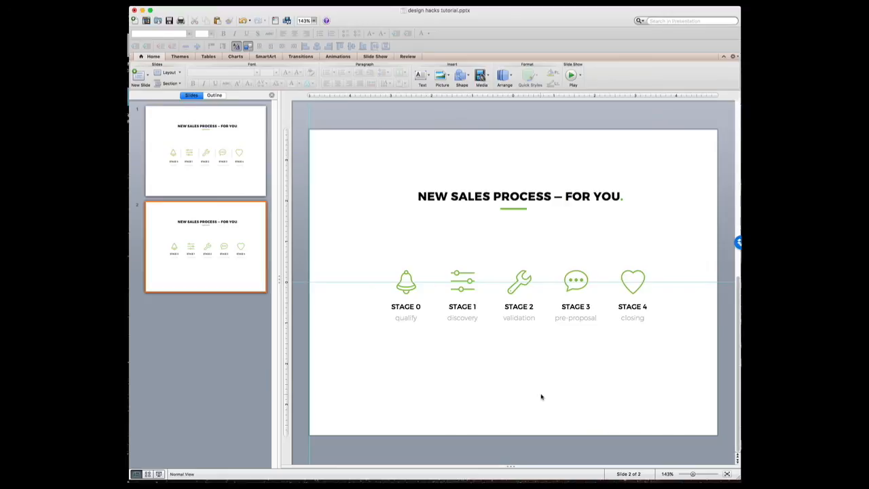
{"action": "mouse_move", "coordinate": [539, 398]}
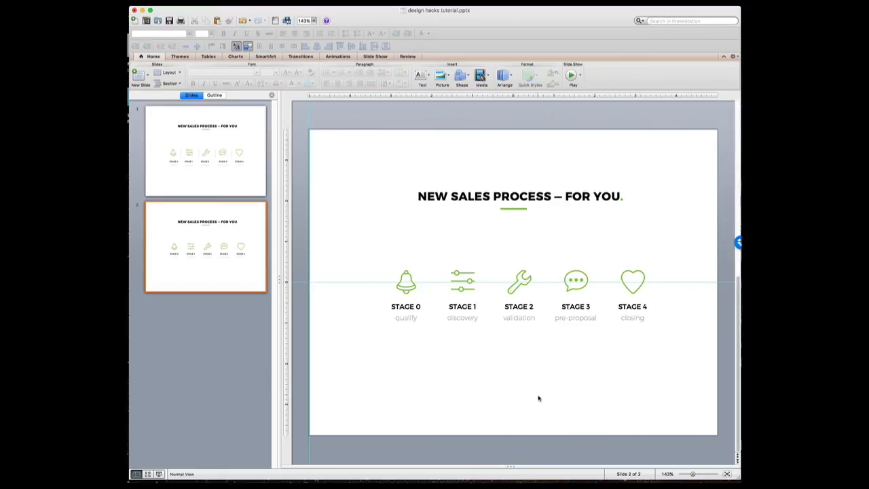